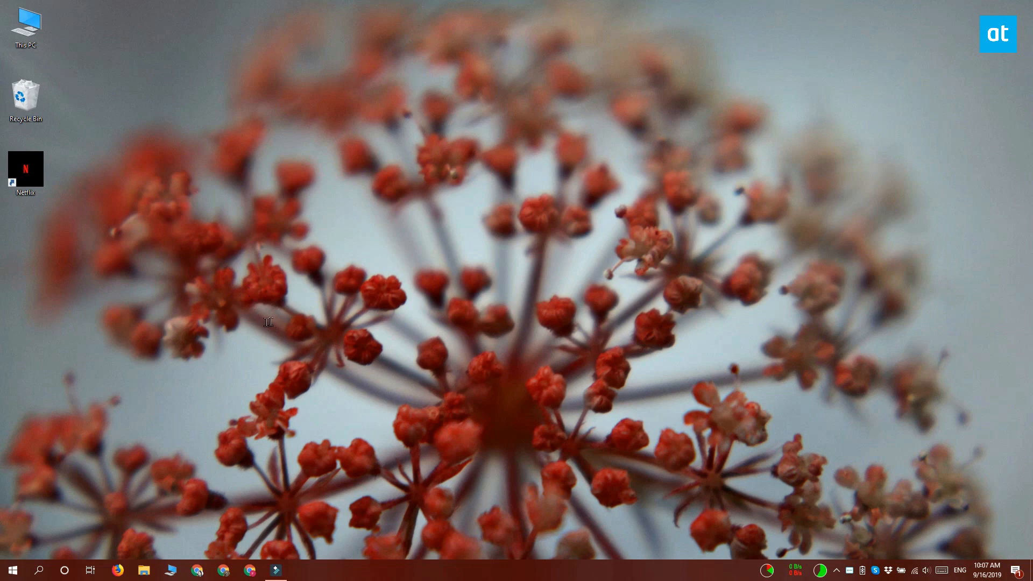
{"action": "mouse_move", "coordinate": [553, 298]}
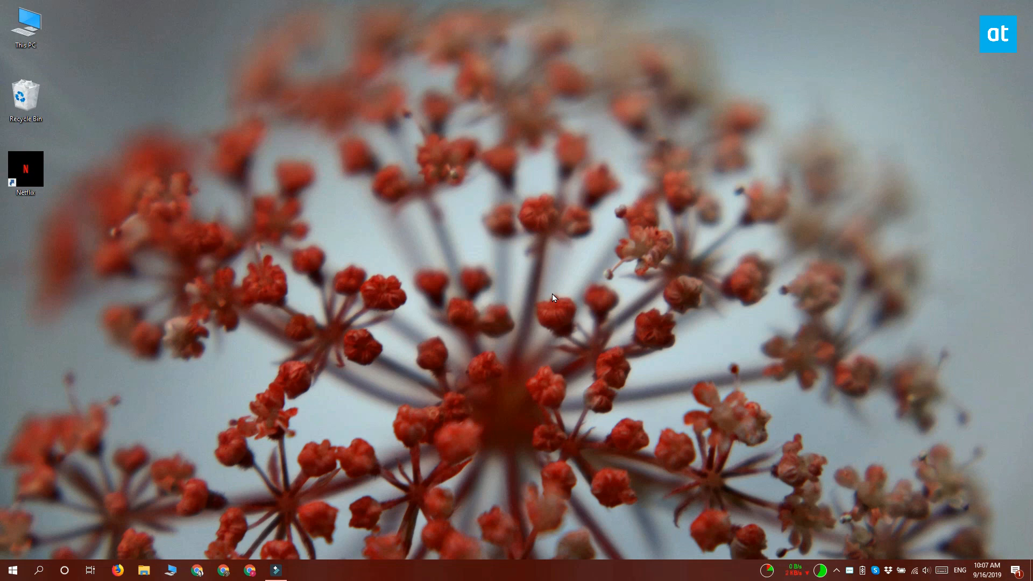
Step: Run 'shell:startup' from the Win+R dialog to open the Startup folder
{"action": "key", "text": "win+r"}
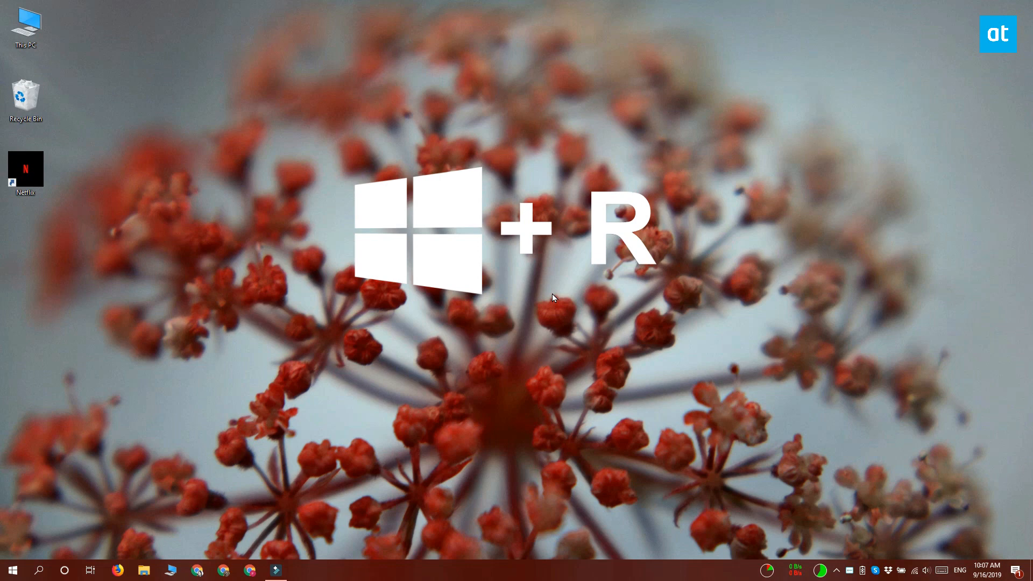
{"action": "key", "text": "Win+r"}
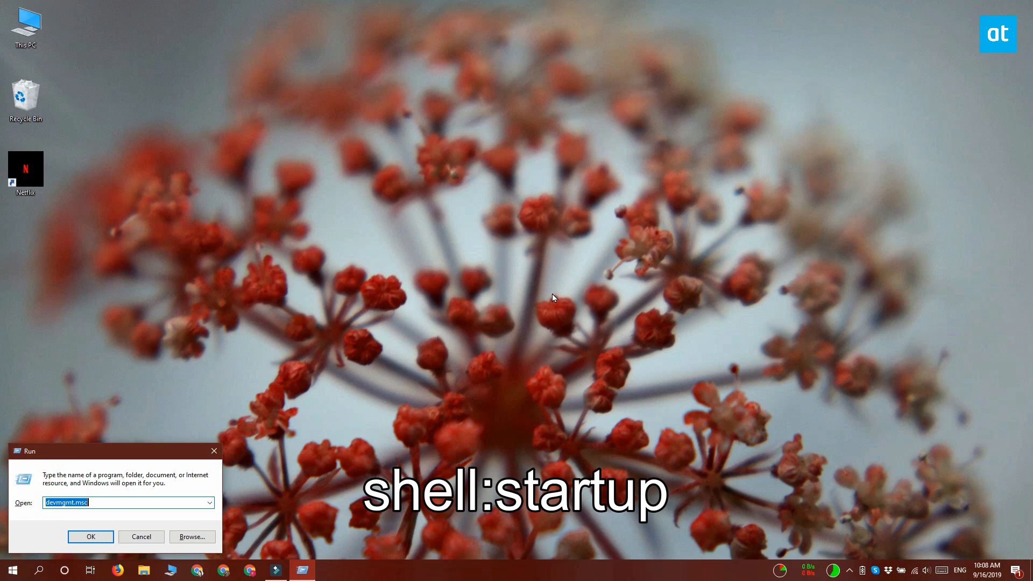
{"action": "type", "text": "shell:startup"}
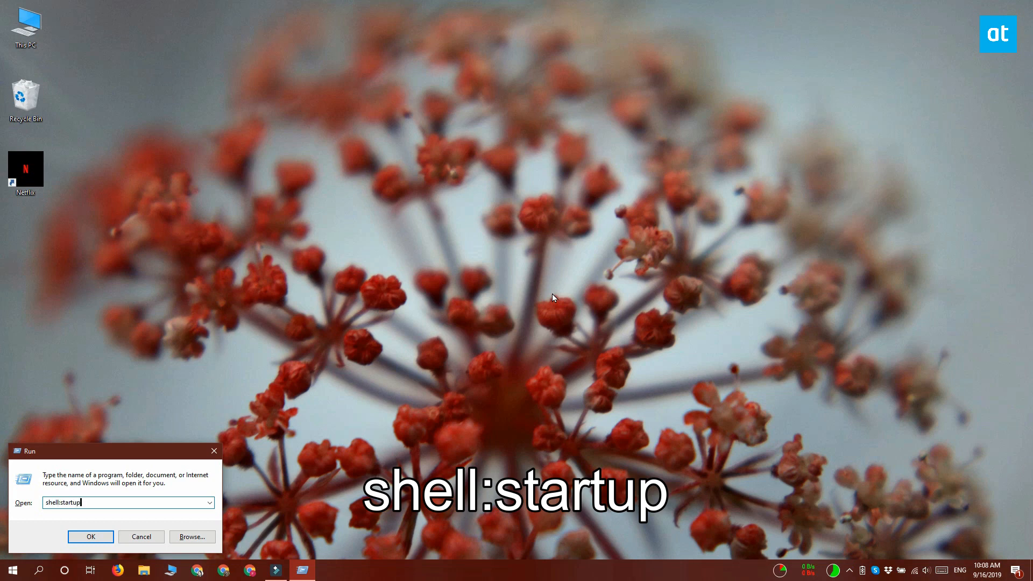
{"action": "left_click", "coordinate": [90, 536]}
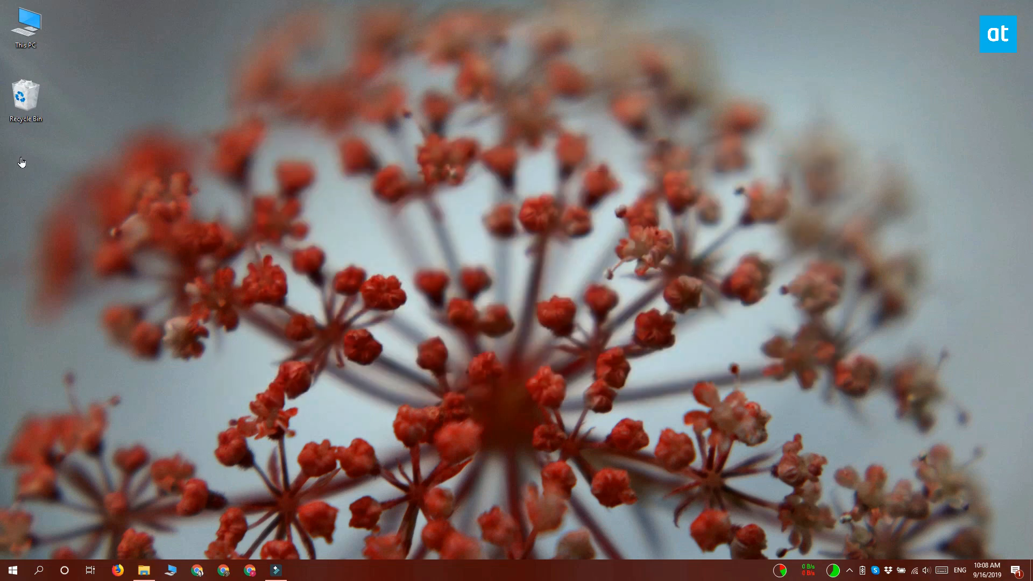
{"action": "left_click", "coordinate": [143, 571]}
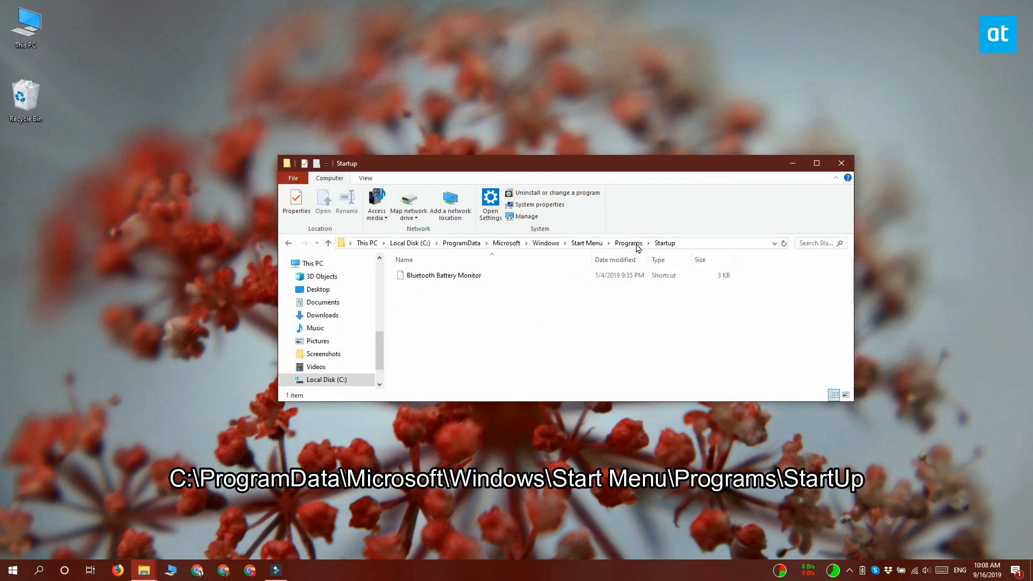
Step: Open the ProgramData all-users Startup folder holding the Bluetooth Battery Monitor shortcut
{"action": "left_click", "coordinate": [324, 177]}
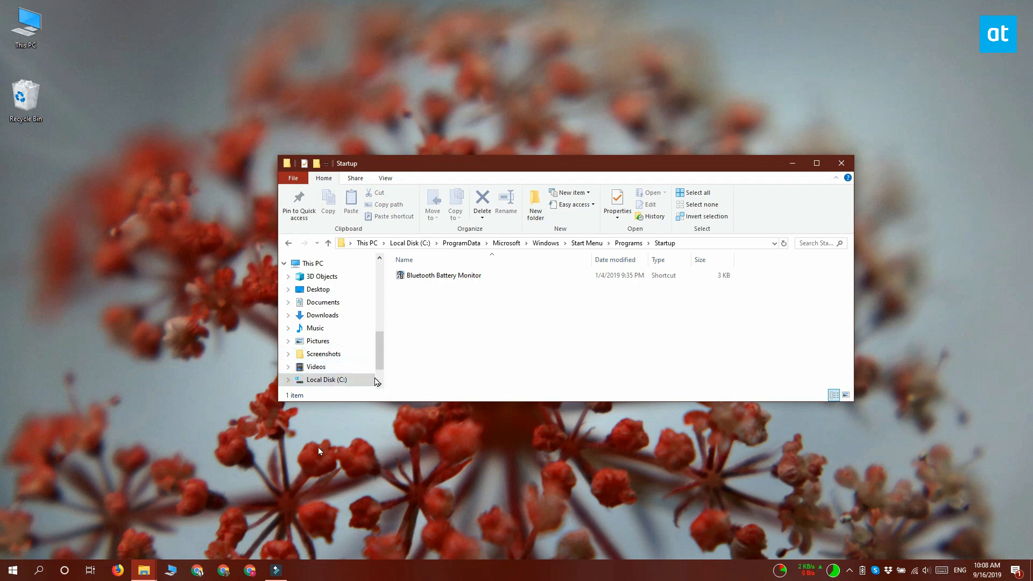
{"action": "mouse_move", "coordinate": [109, 401]}
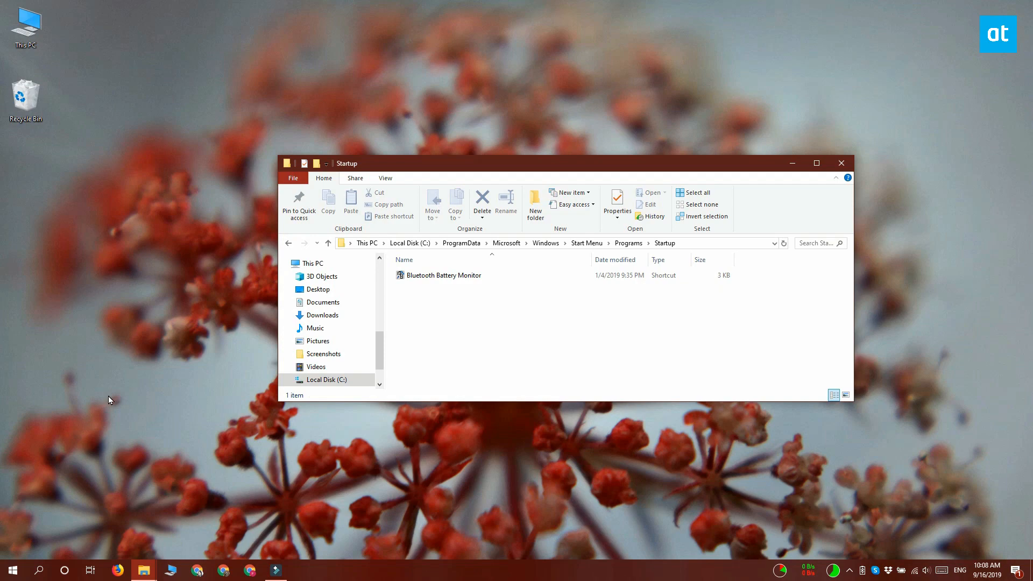